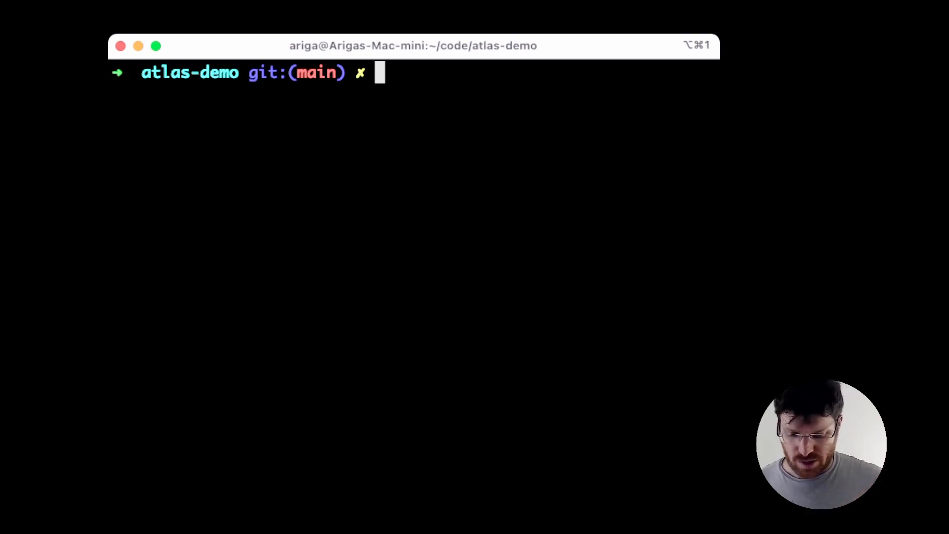
- Inspect the project tree, atlas.hcl and the initial users-table migration SQL
type("tre")
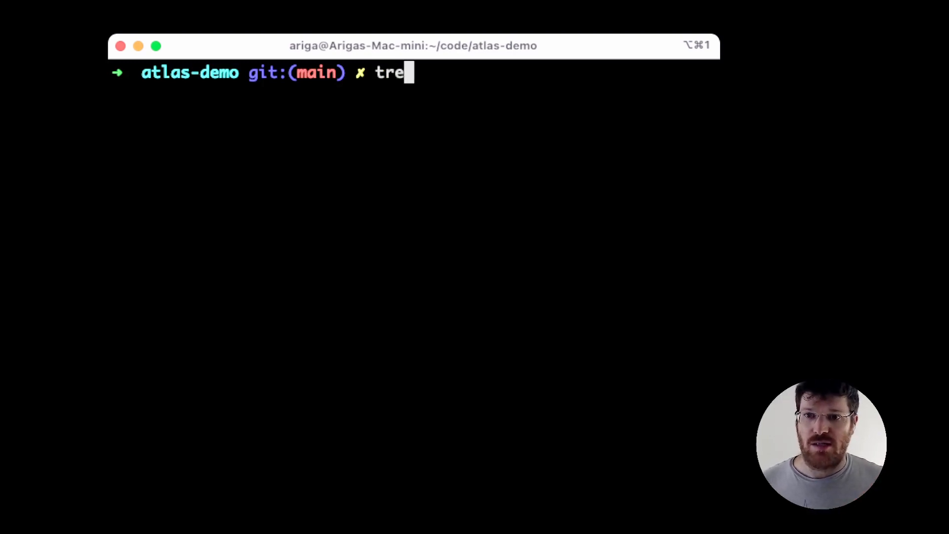
key("Return")
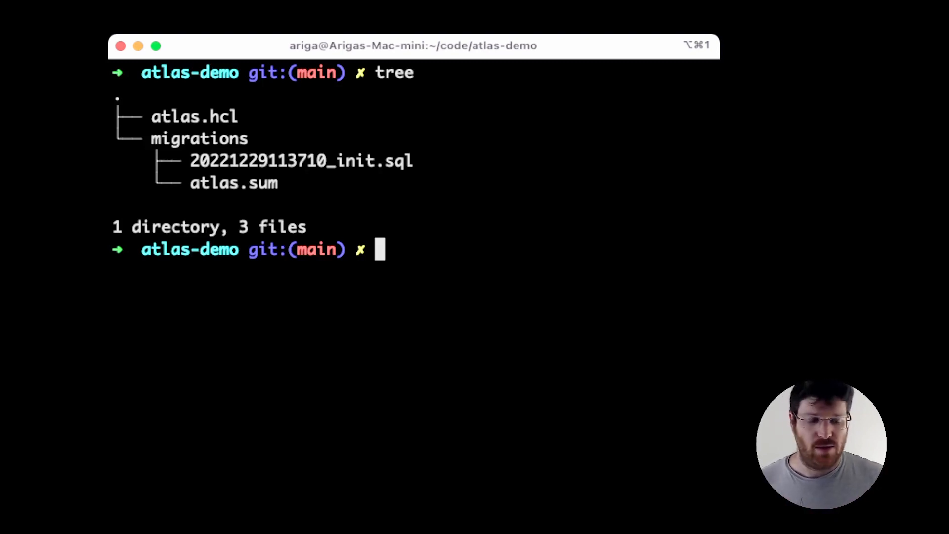
type("cat atl")
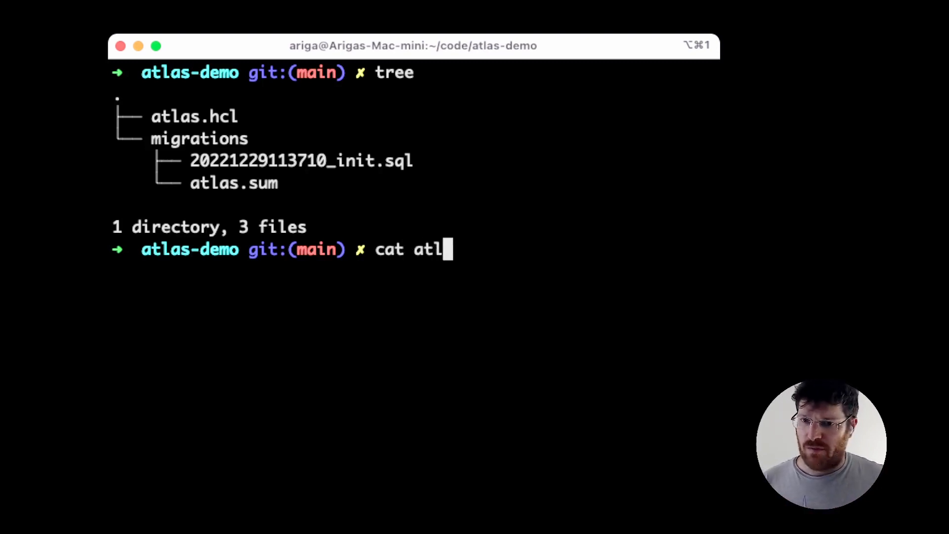
key("Return")
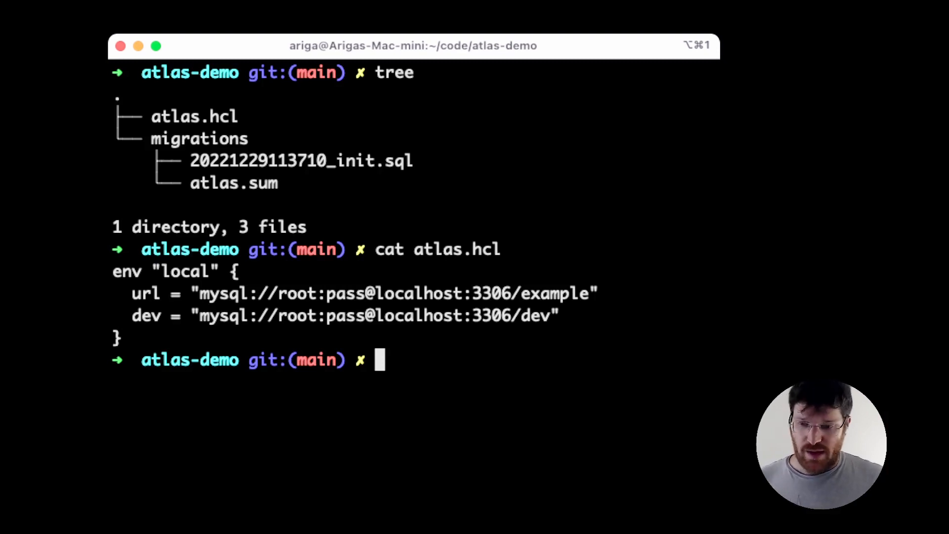
type("cat migrations/20221229113710_init.sql")
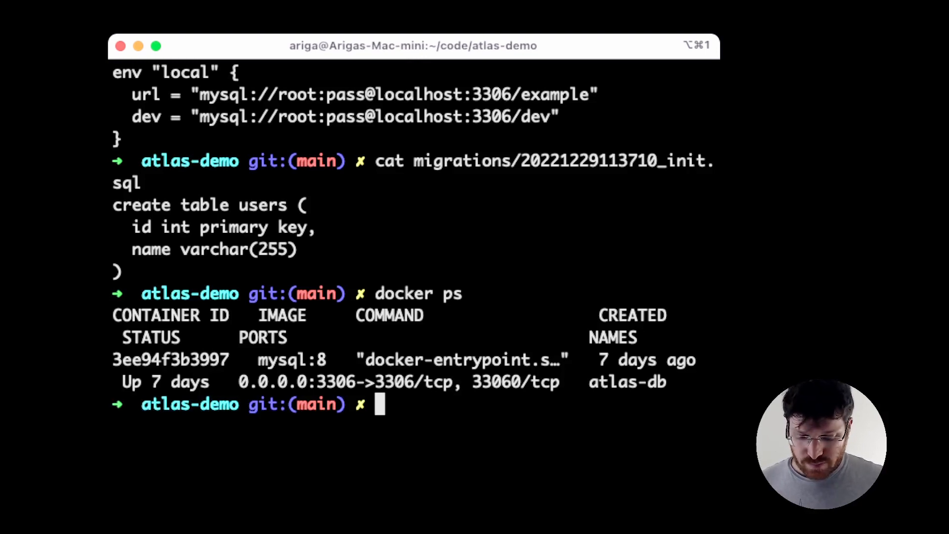
- Check migration status for the local environment with atlas migrate status --env local
type("atlas mi")
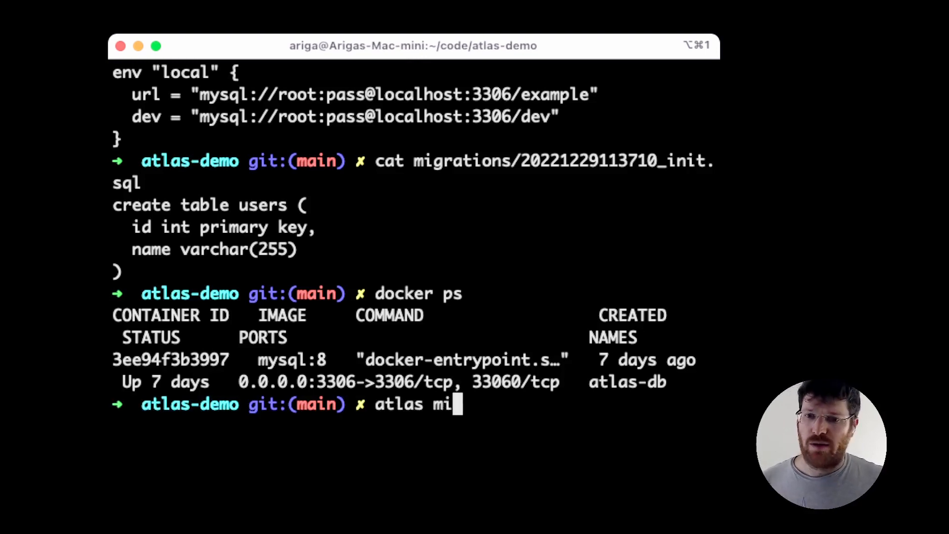
type("grate status")
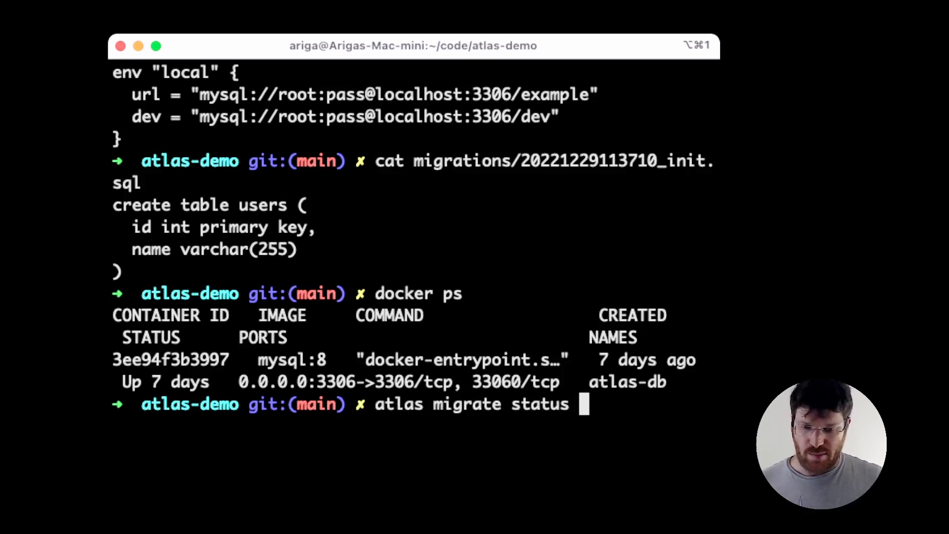
type("--env")
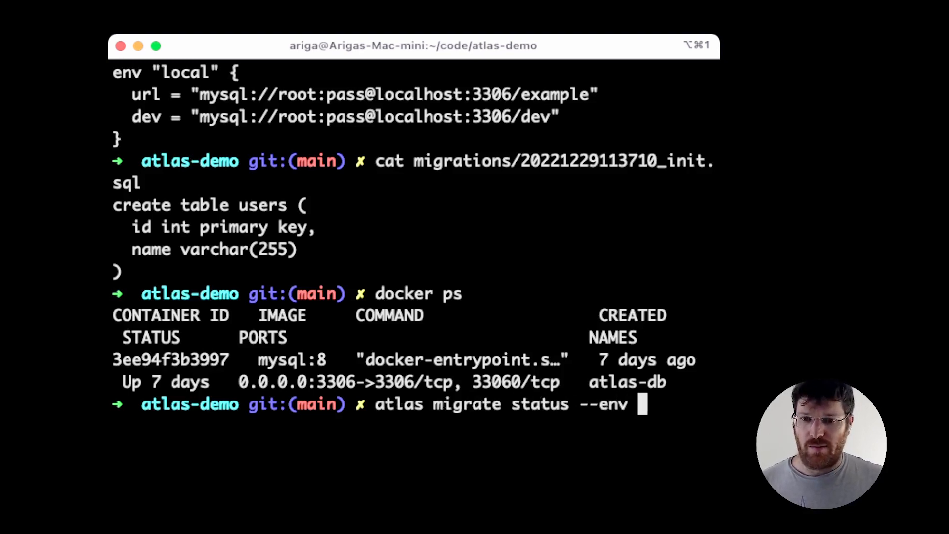
type("local")
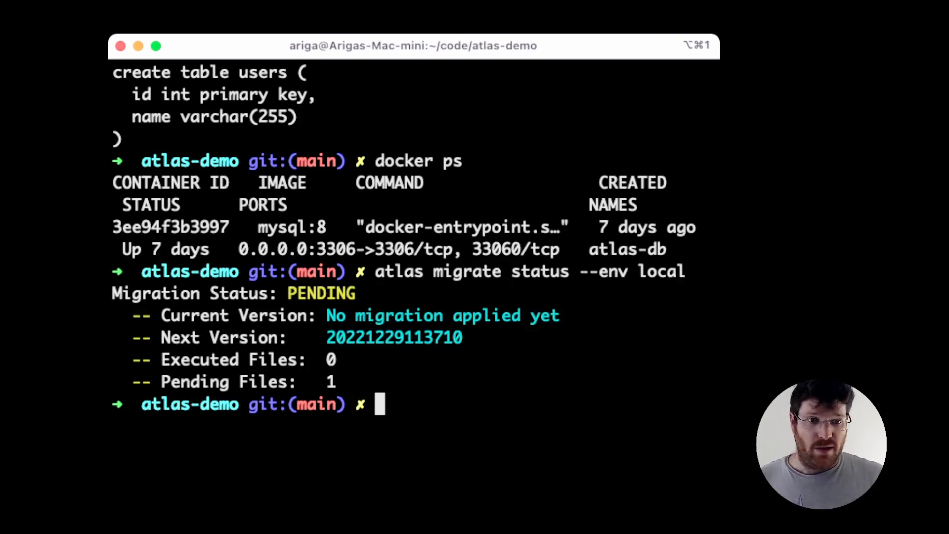
type("atlas")
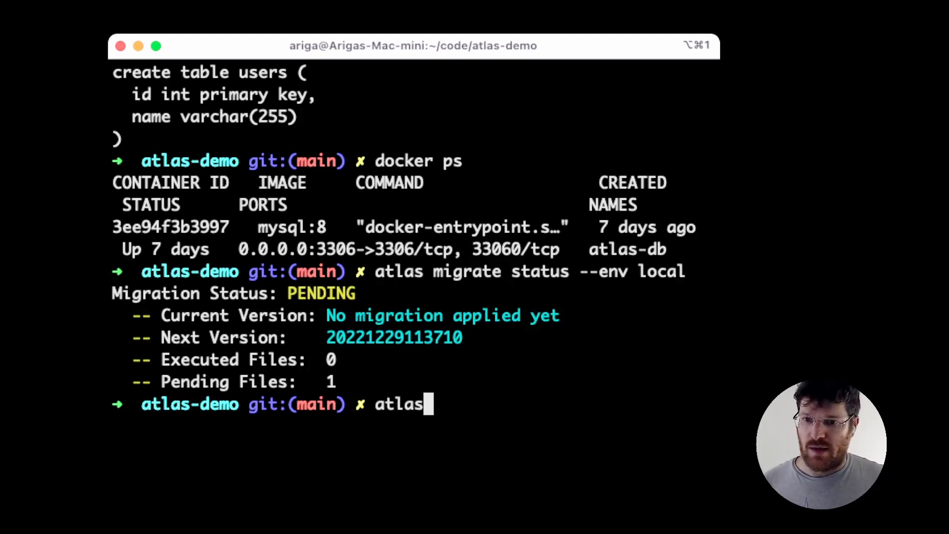
type("migrate apply")
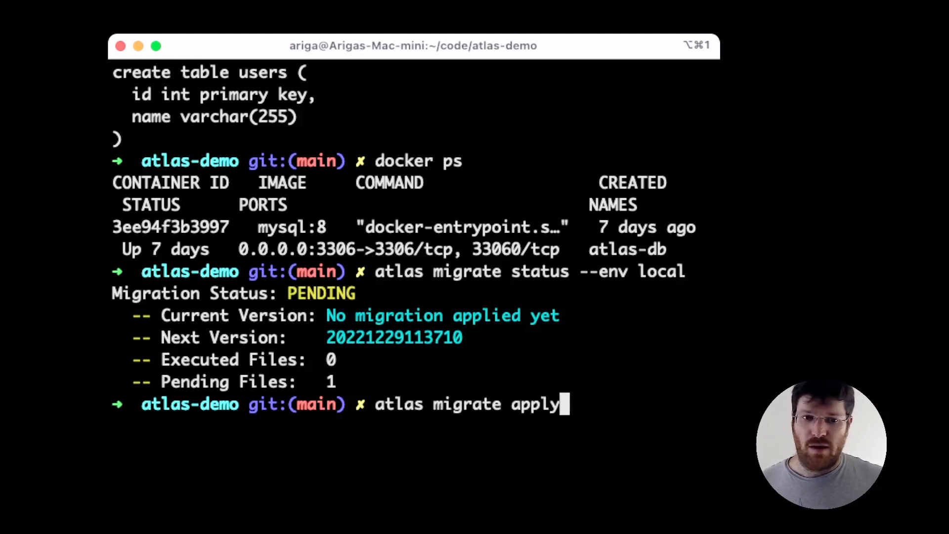
type("--env local")
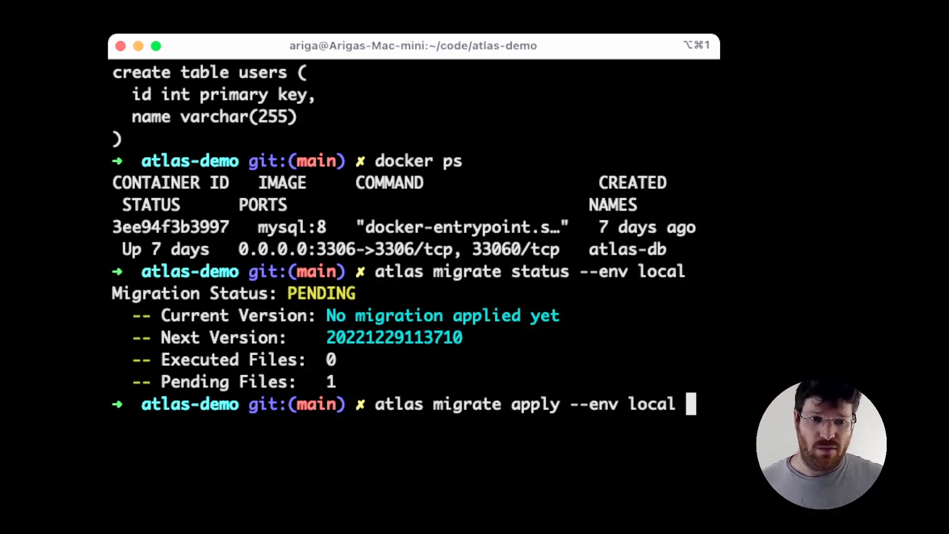
key("Return")
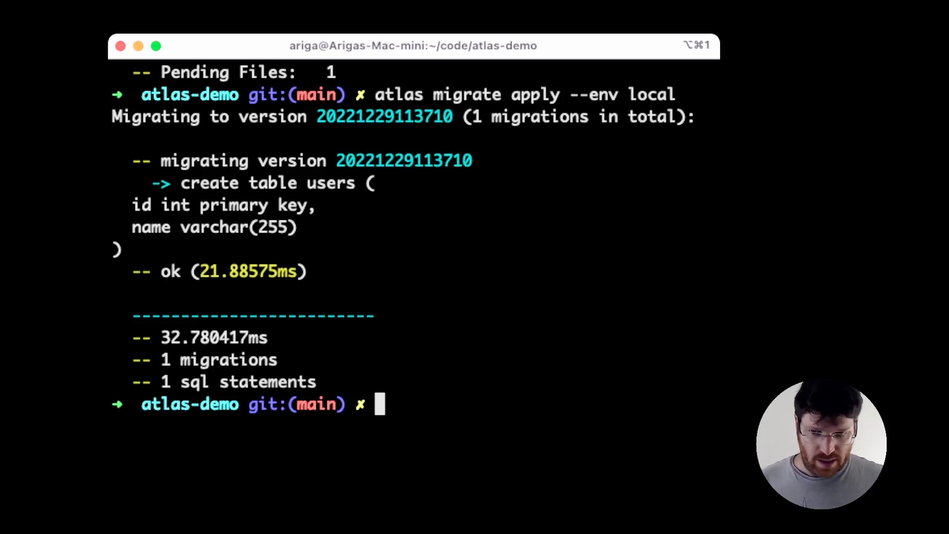
type("atlas migrate status --env local")
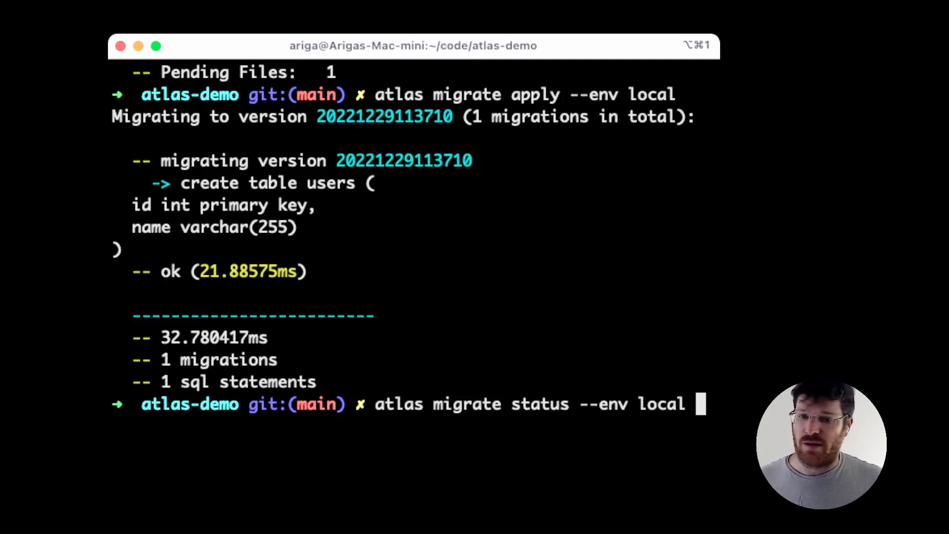
key("Return")
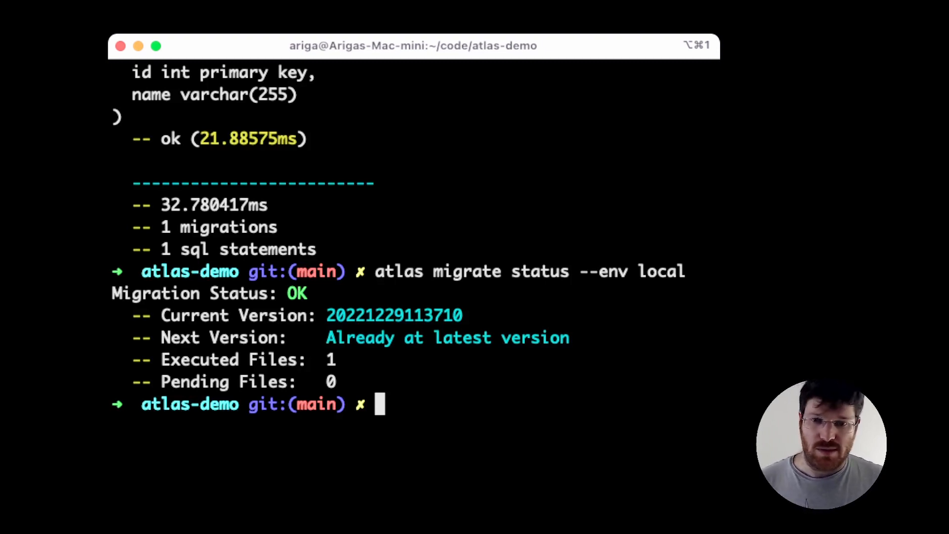
- Enter atlas migrate new --edit create_blog_posts to start a new migration
type("atl")
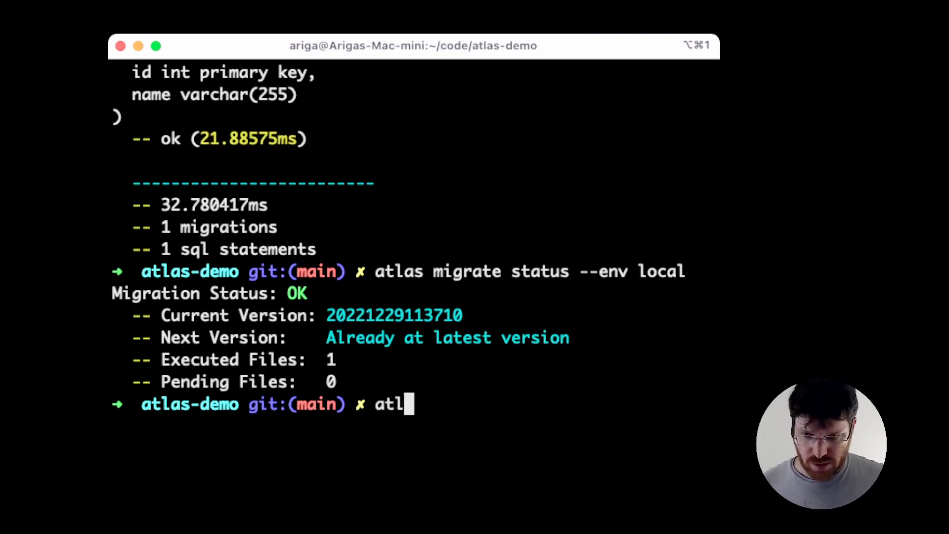
type("las migrate new")
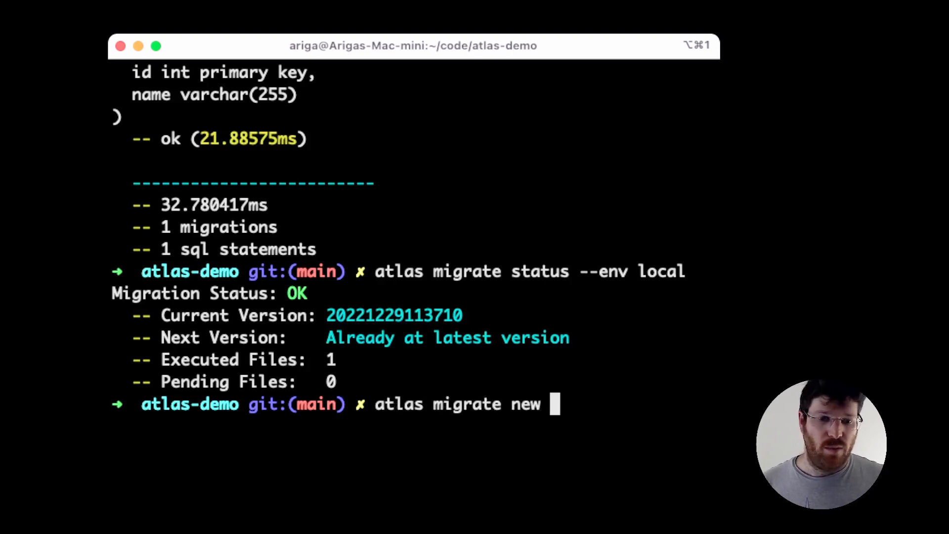
type("--edit")
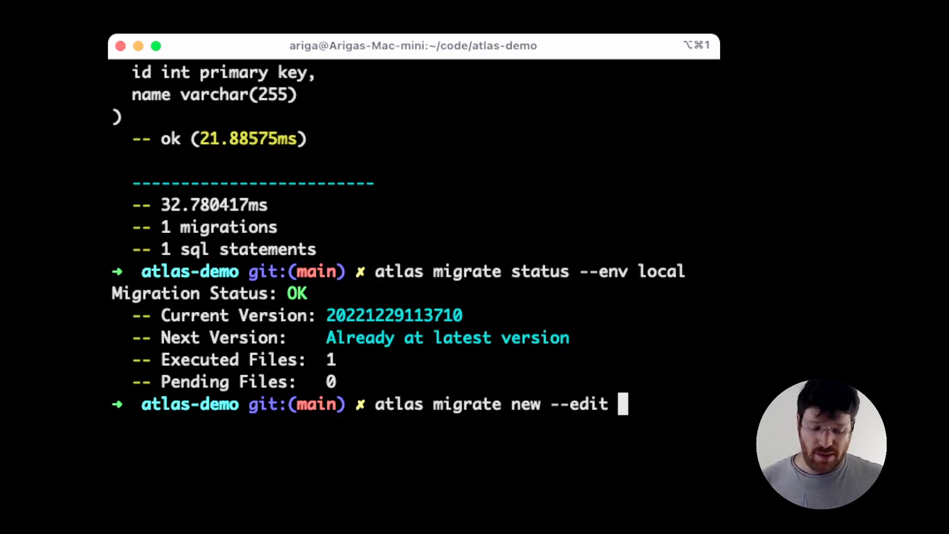
type("create_blog_posts")
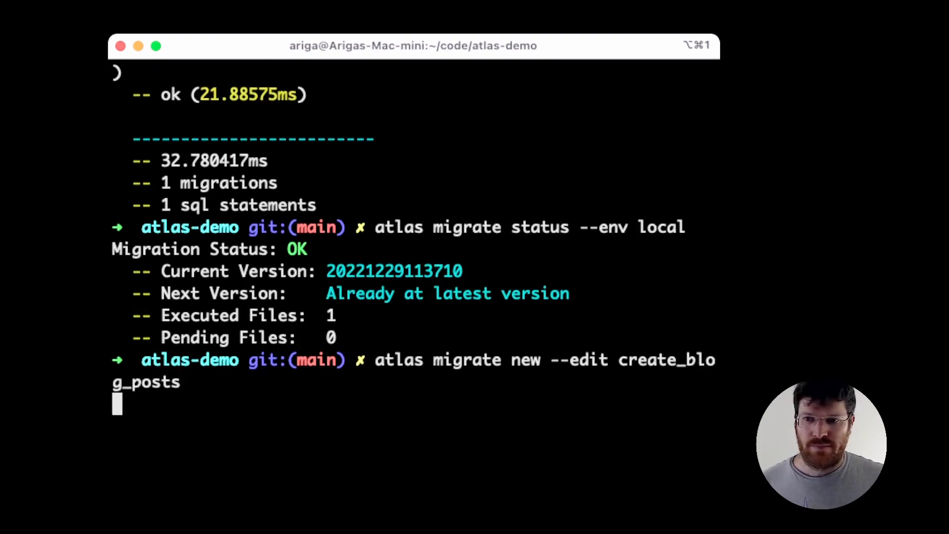
- Write CREATE TABLE blog_posts with id int primary key, title varchar(255), contents text
key("Return")
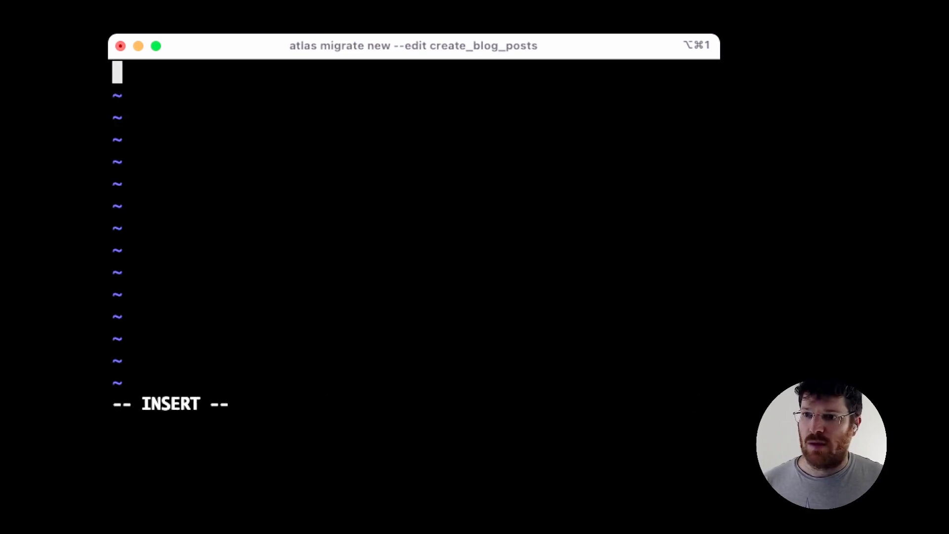
type("create table")
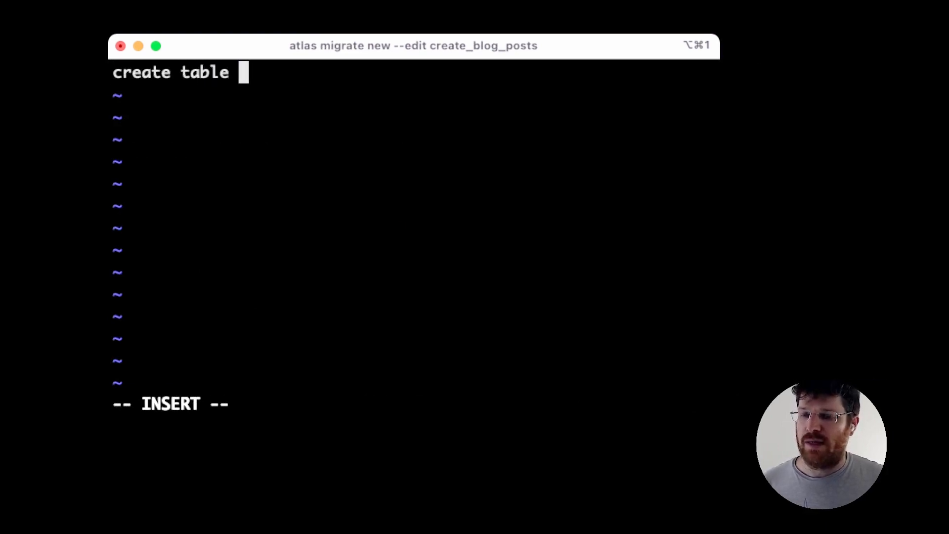
type("blog_posts (")
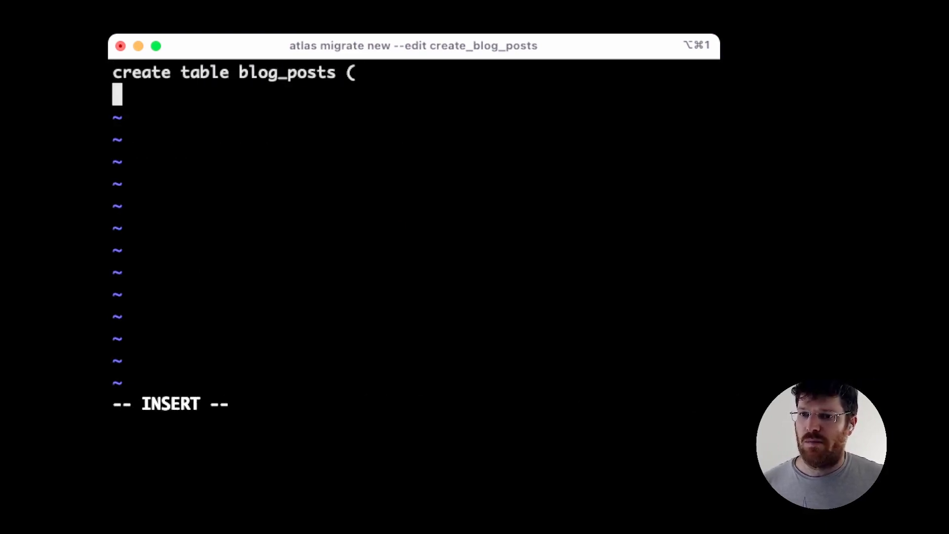
type("i")
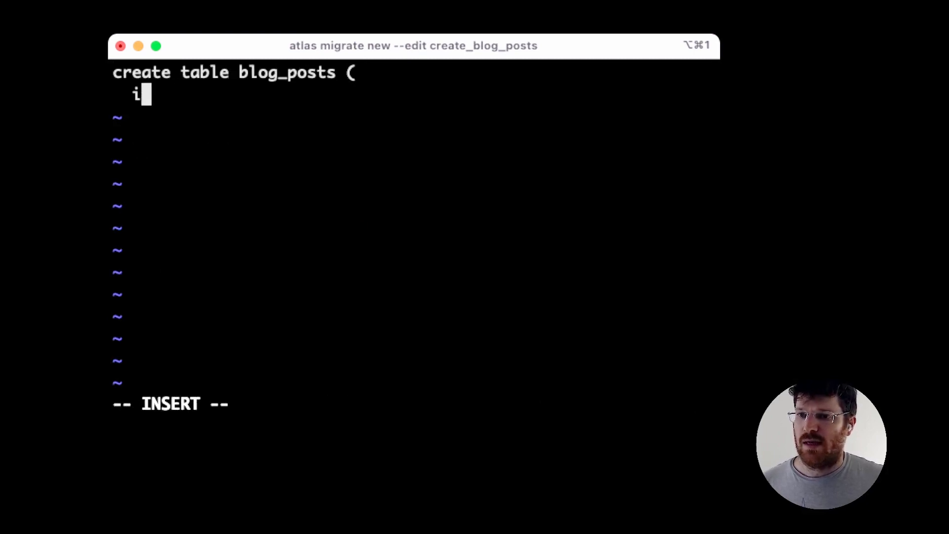
type("d int primary key,")
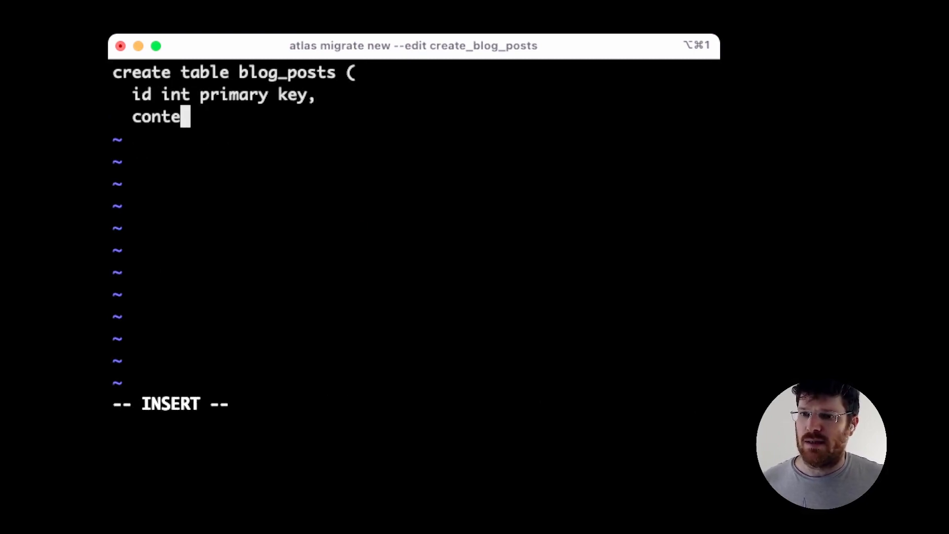
type("nts text")
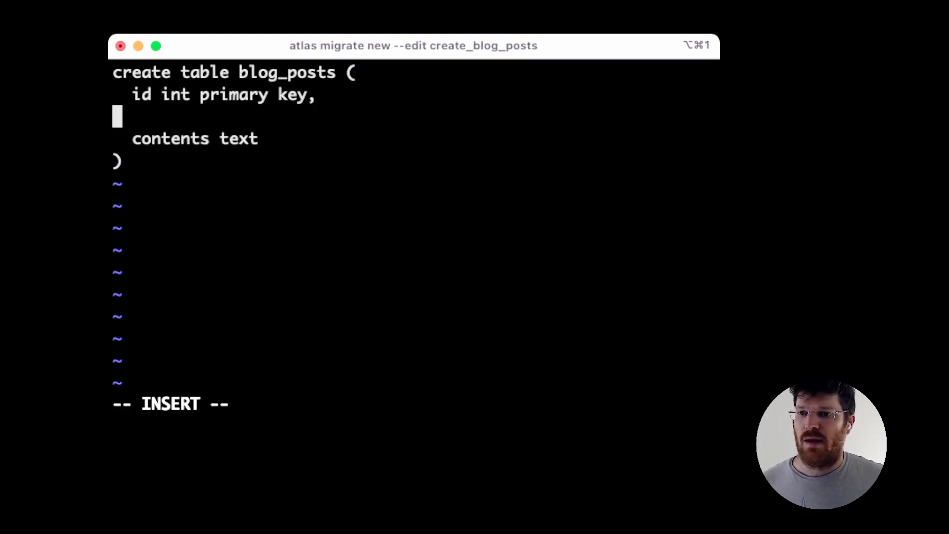
type("title cha")
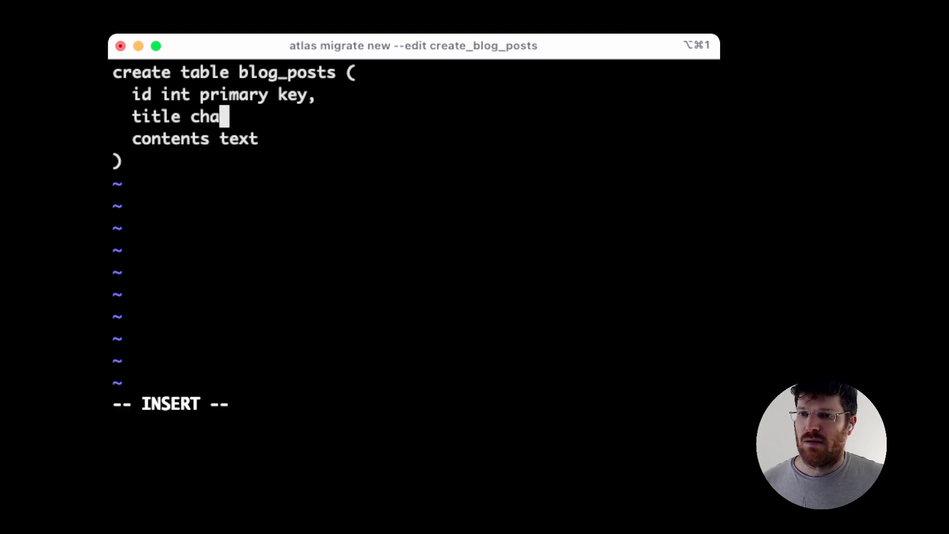
type("rchar(2")
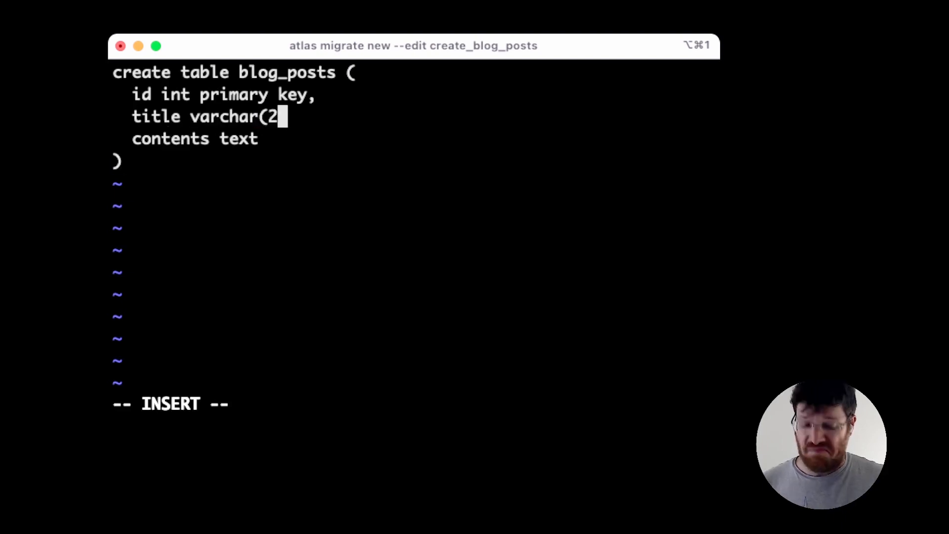
type("55),")
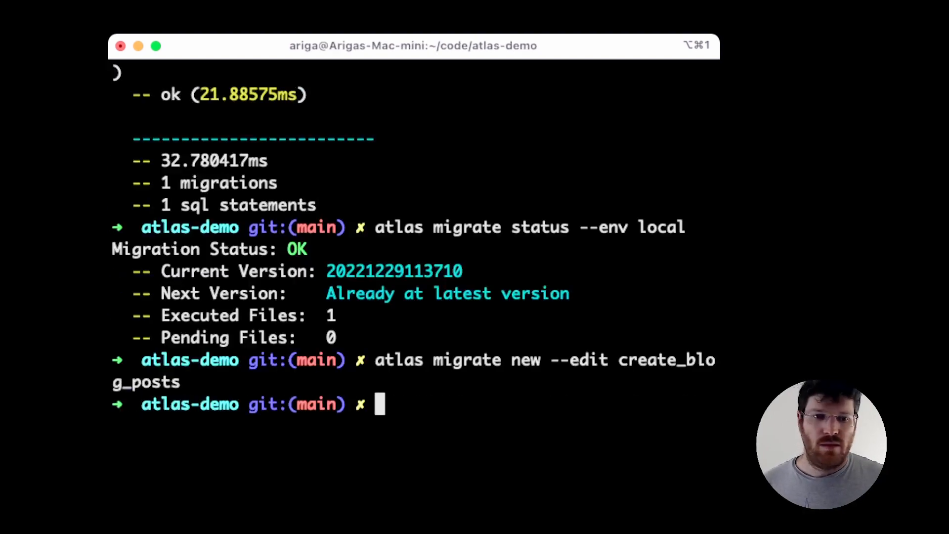
type("atlas migrate status --env local")
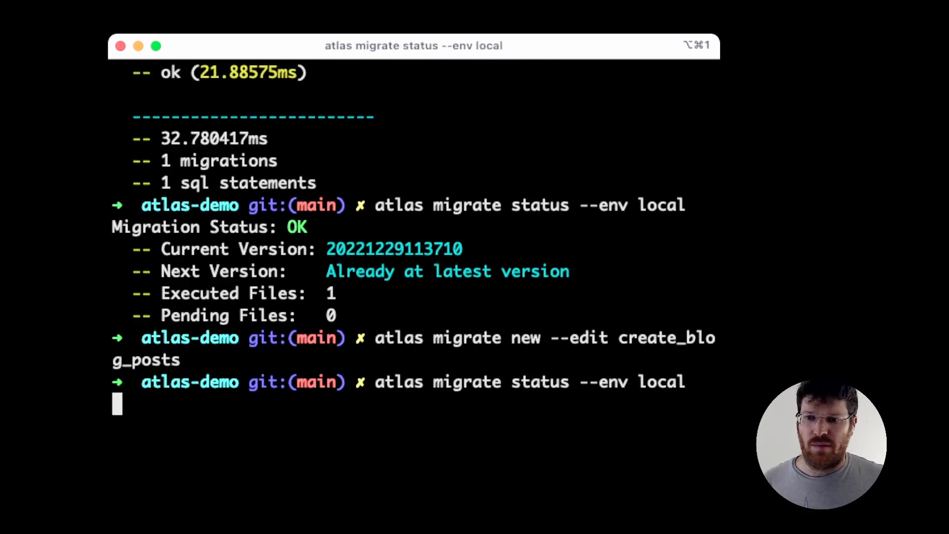
key("Return")
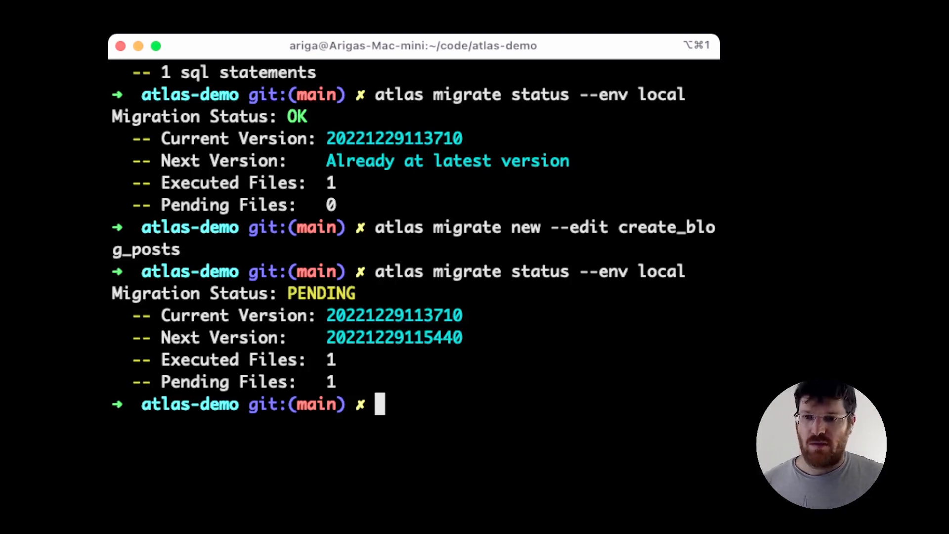
type("atlas migrate status --env local")
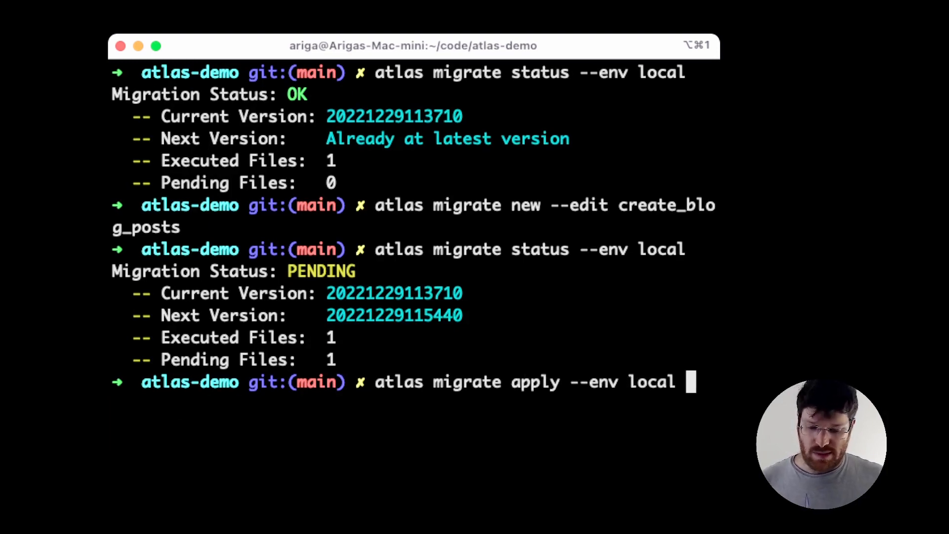
type("1")
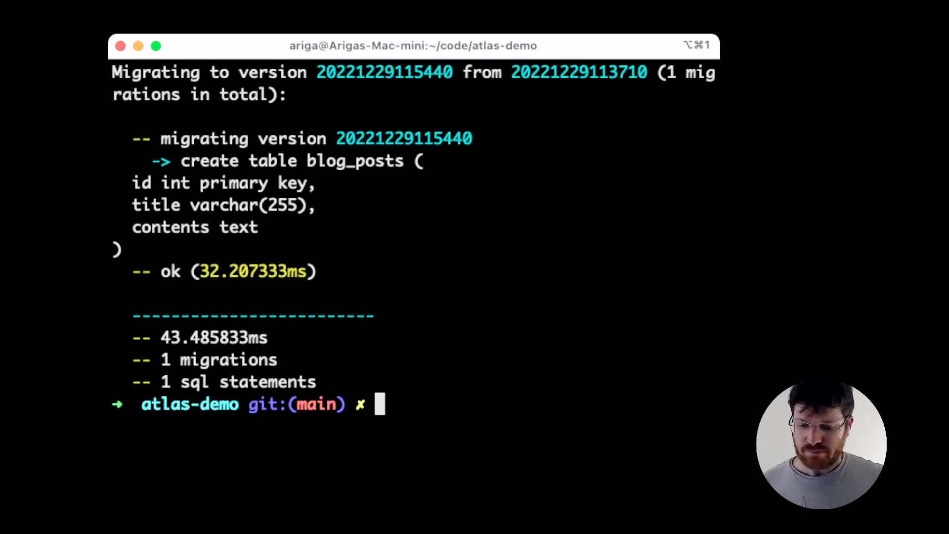
type("atlas migra")
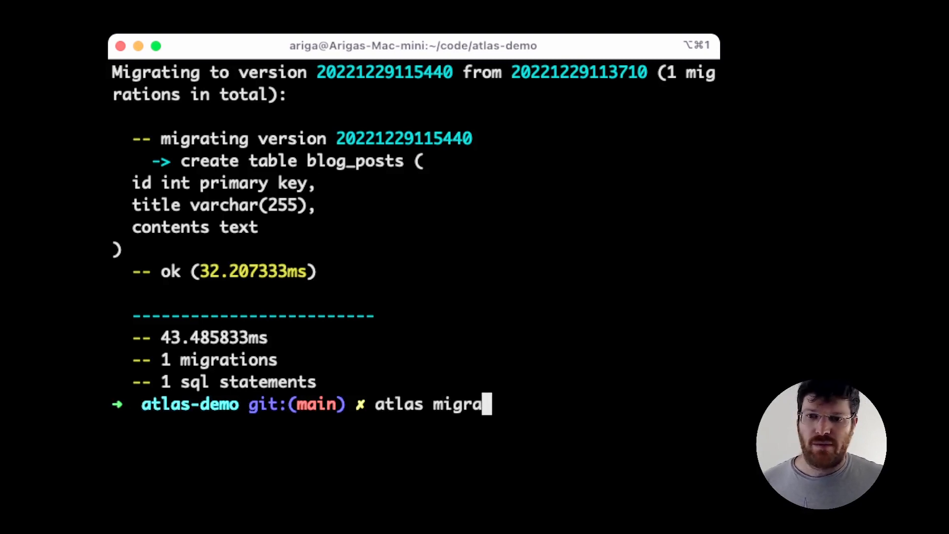
type("te st")
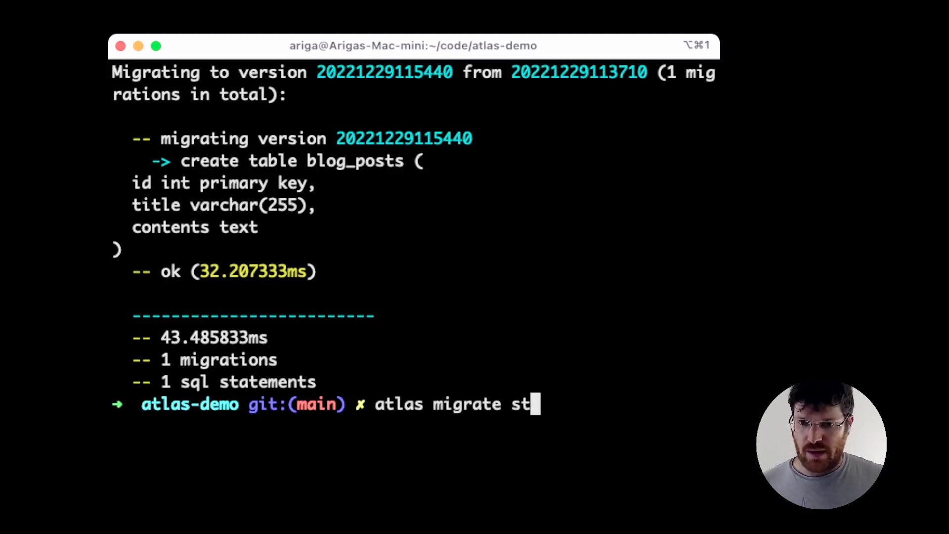
key("Return")
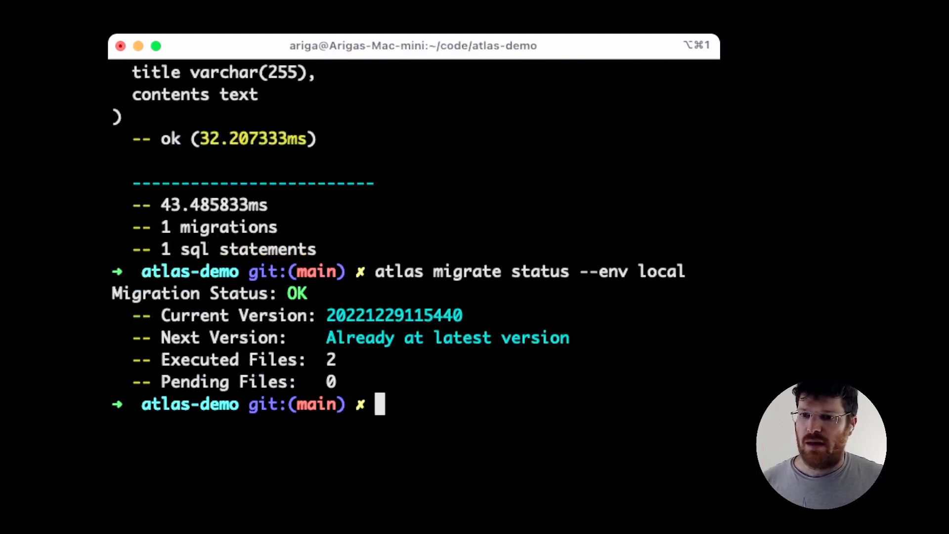